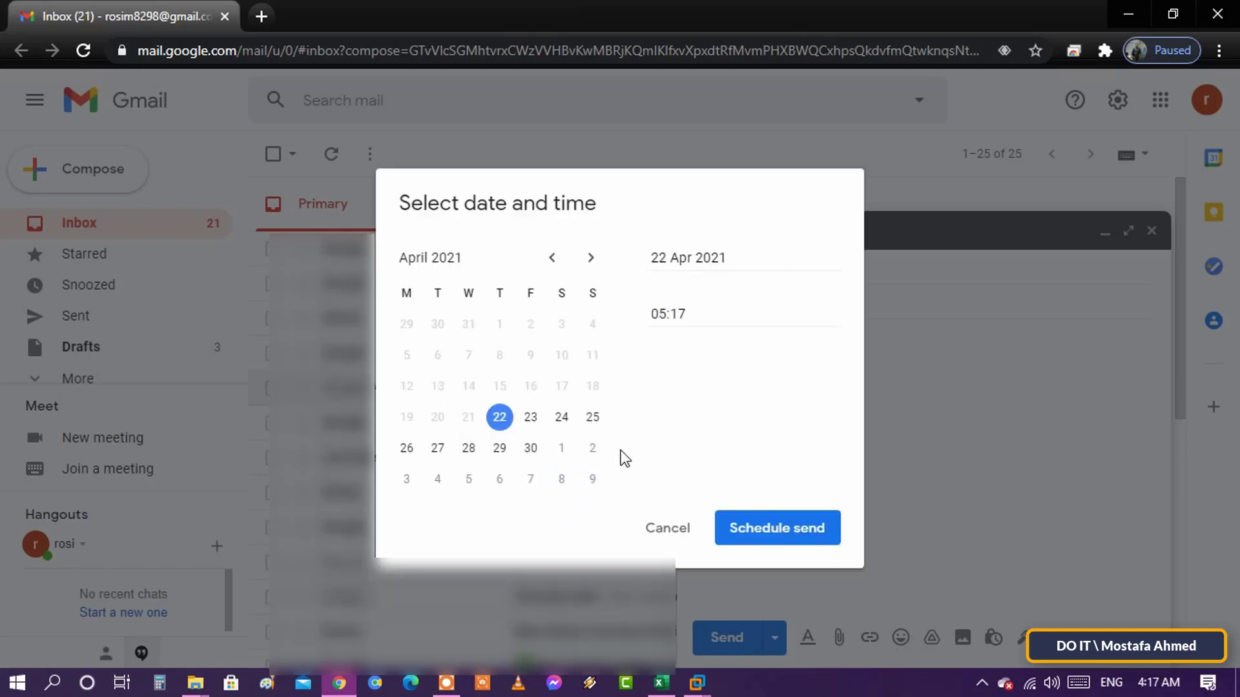
Step: Pick 23 April 2021 as the send date with the time at 08:00
click(530, 418)
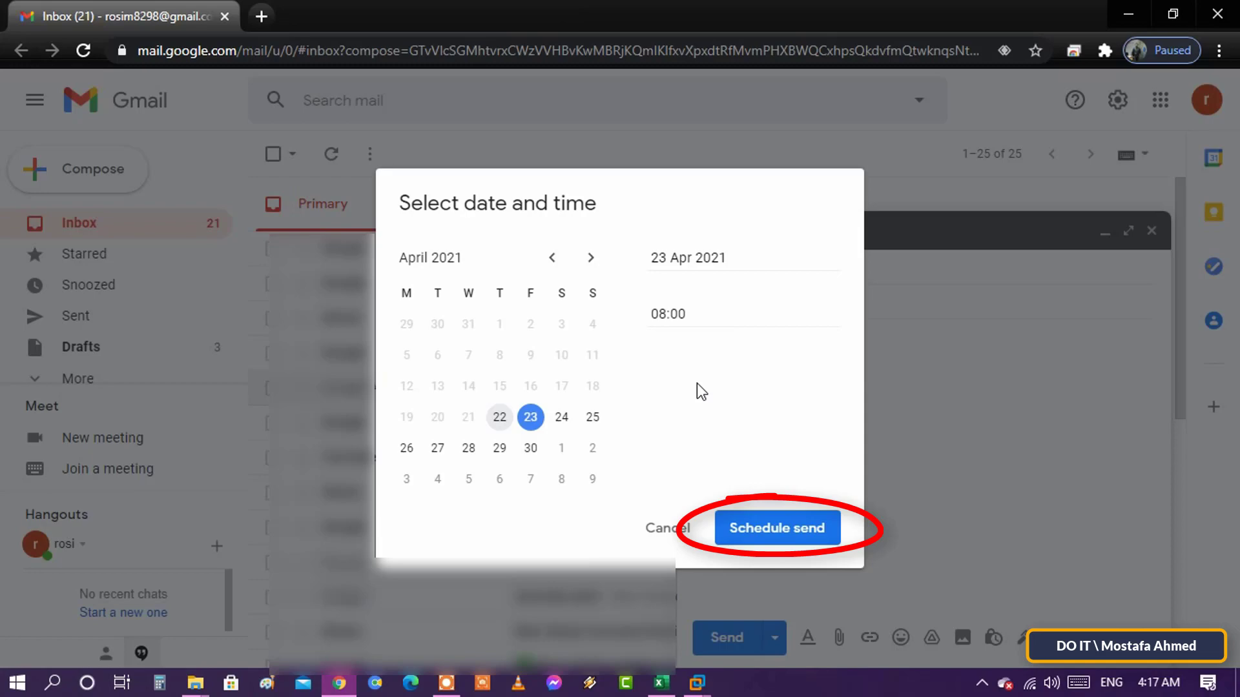